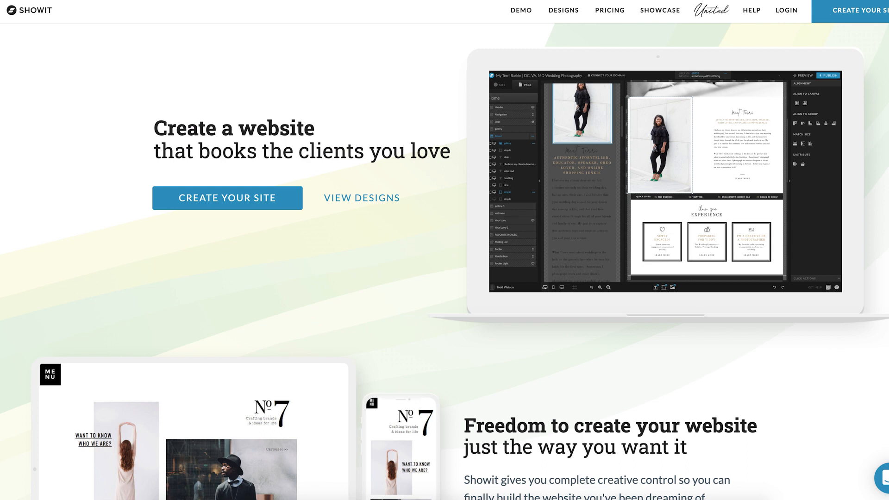
# Begin a new site, opening the 'Choose a design to start with' template gallery
pyautogui.click(227, 197)
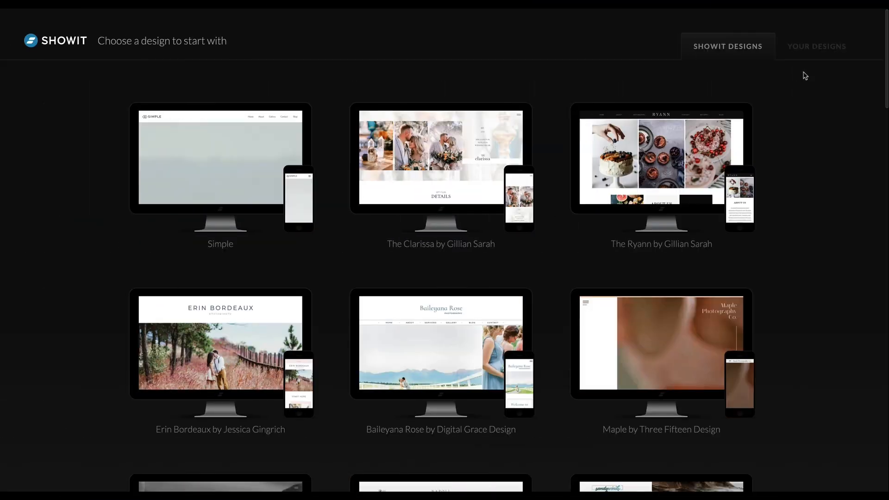
# From Your Designs, add the shared design to the library using its Shared Design Key
pyautogui.click(817, 45)
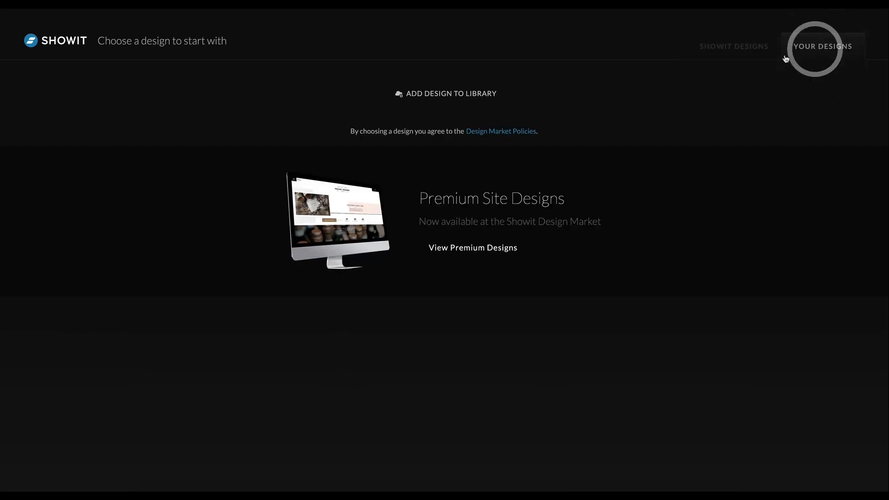
pyautogui.click(445, 94)
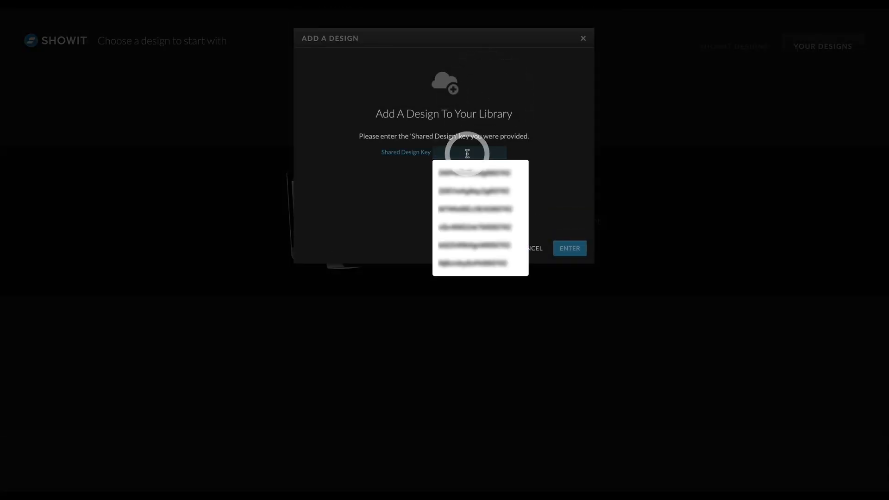
pyautogui.click(568, 248)
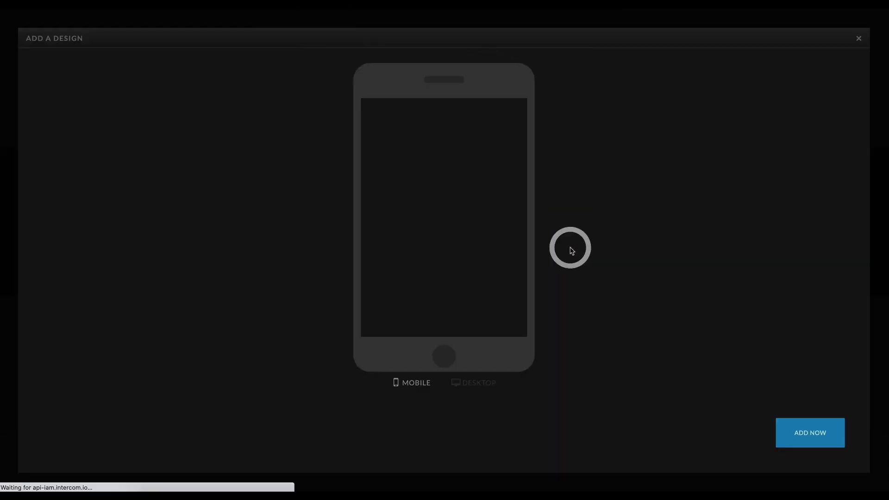
pyautogui.click(810, 433)
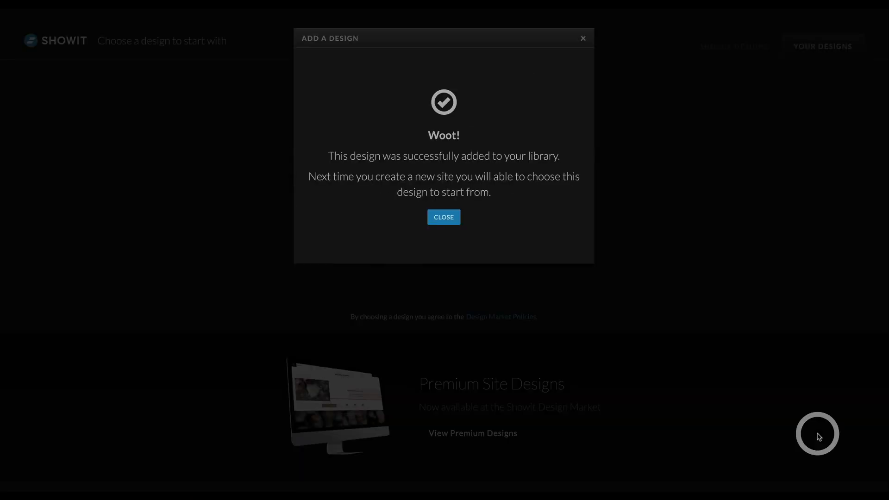
pyautogui.click(444, 217)
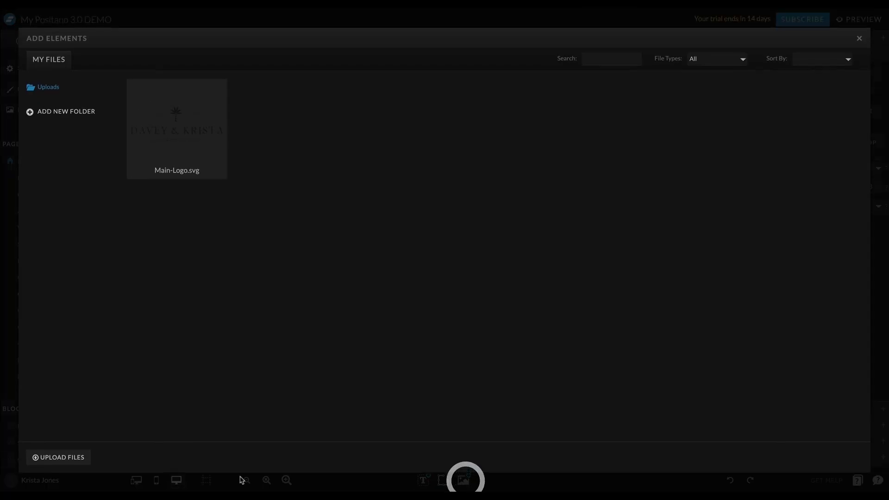
# Open Design Settings from the Site panel to list the active fonts
pyautogui.click(58, 457)
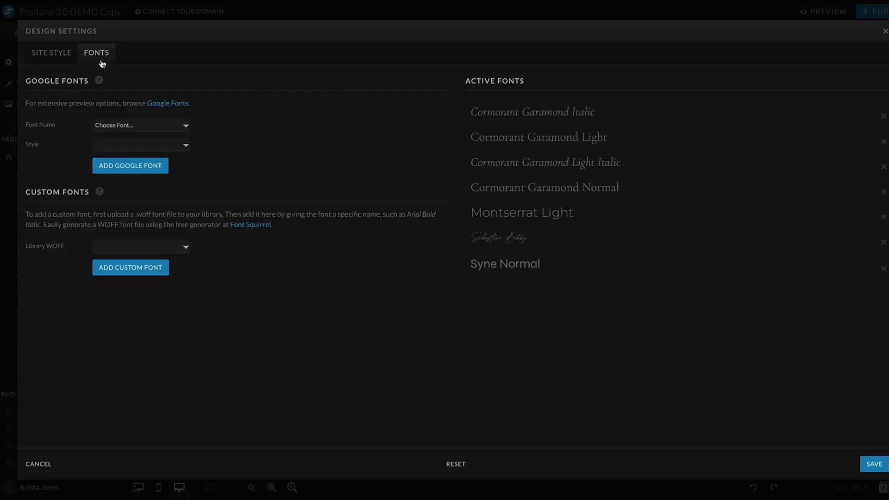
# Add Google font Alegreya in Normal and Italic, and delete the Cormorant Garamond fonts
pyautogui.click(141, 125)
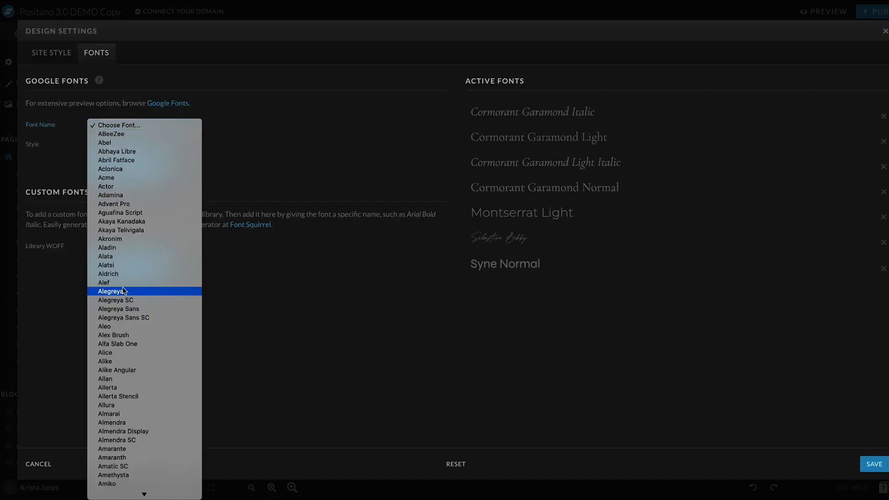
pyautogui.click(111, 291)
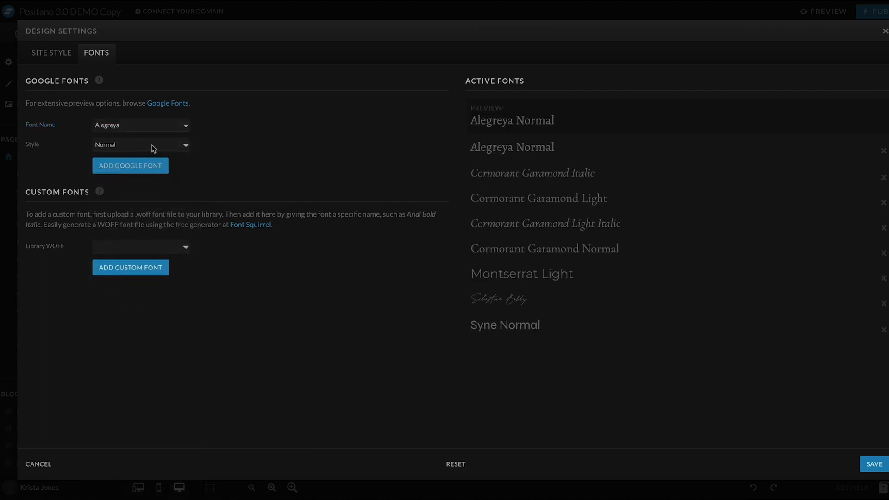
pyautogui.click(141, 144)
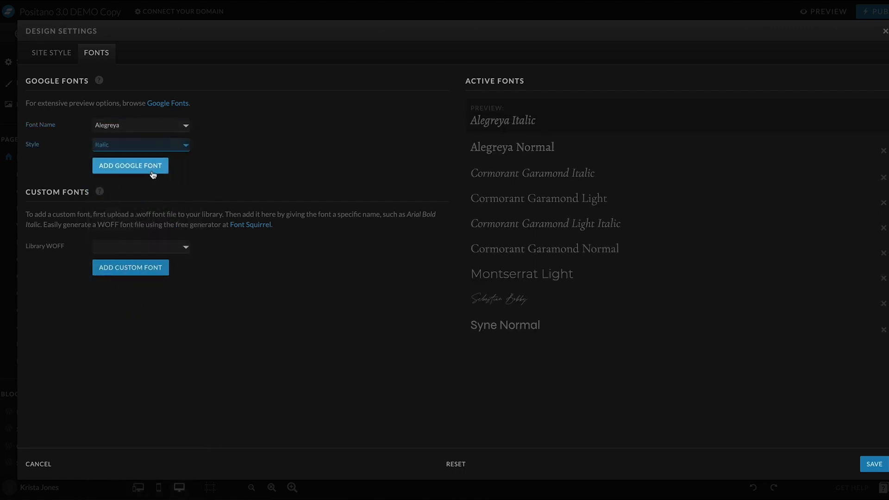
pyautogui.click(130, 165)
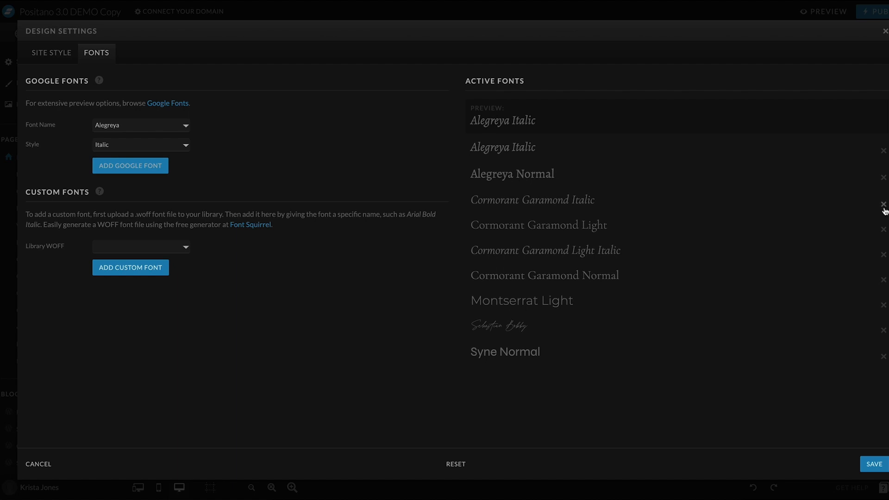
pyautogui.click(883, 200)
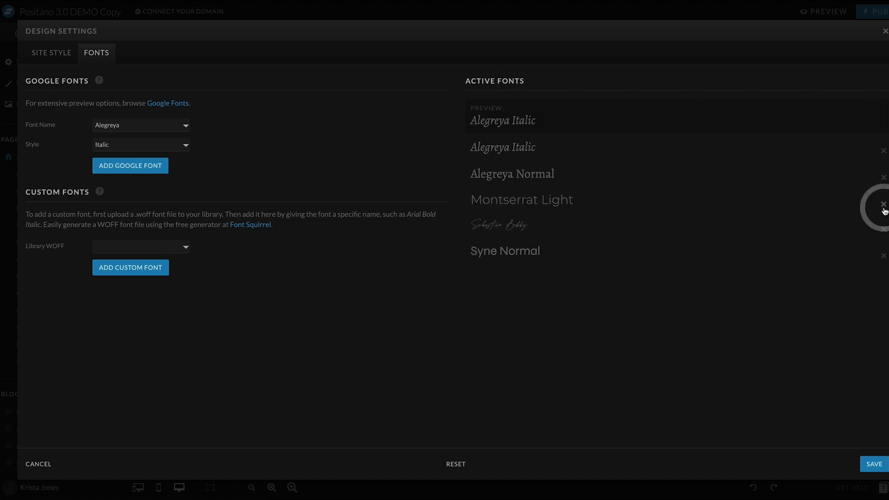
# Save the font changes and reopen Design Settings on the Site Style tab
pyautogui.click(882, 31)
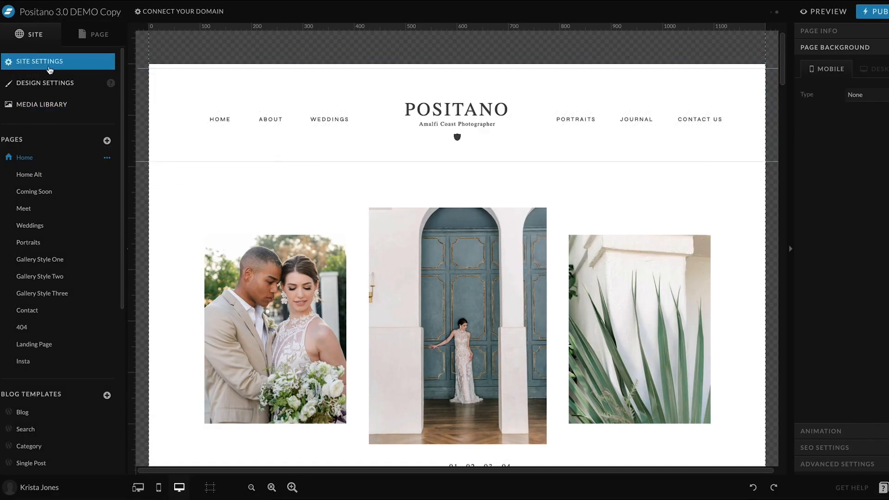
pyautogui.click(45, 83)
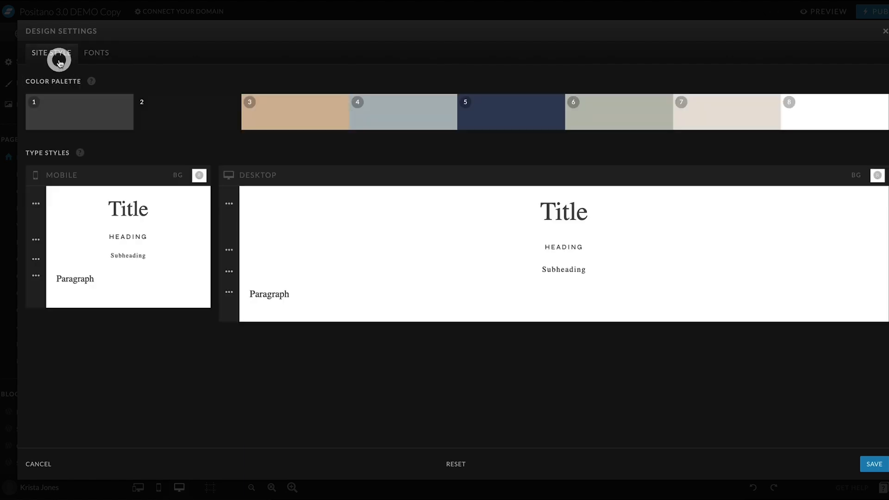
pyautogui.click(229, 203)
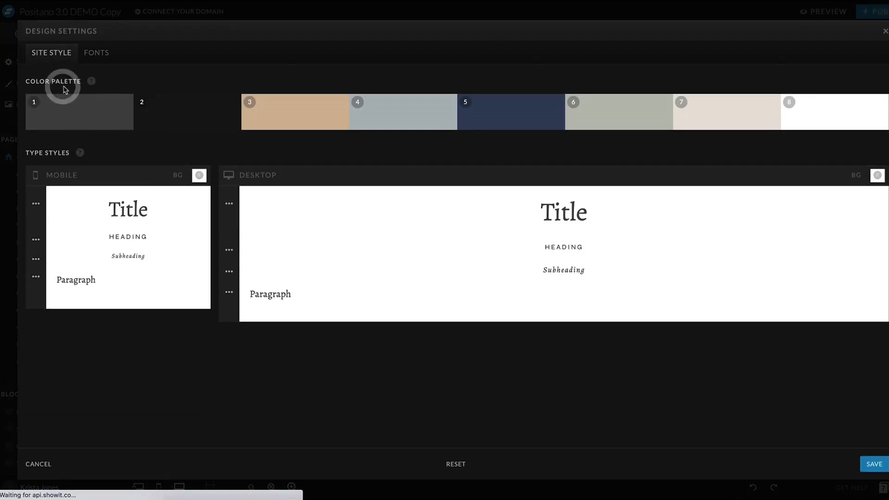
# Set palette colour 1 to #000000 and colour 3 to pale peach #fff0e1
pyautogui.click(79, 111)
pyautogui.write('#000000')
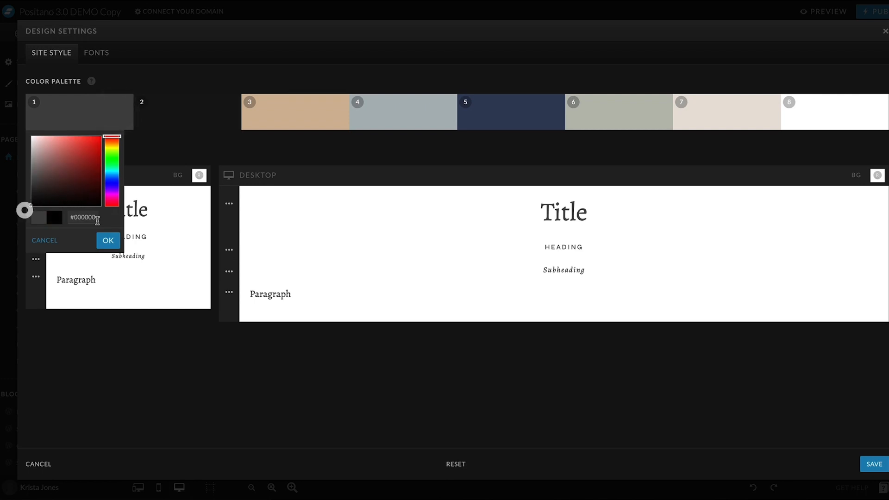
pyautogui.click(308, 112)
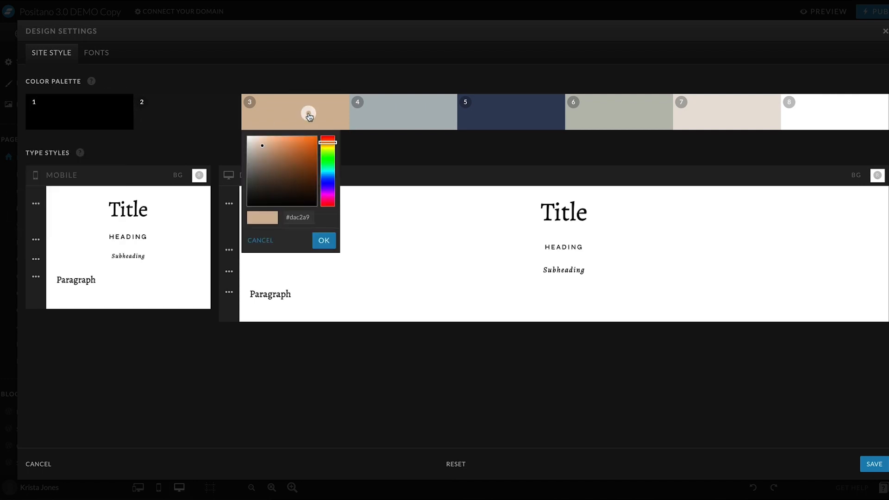
pyautogui.click(255, 139)
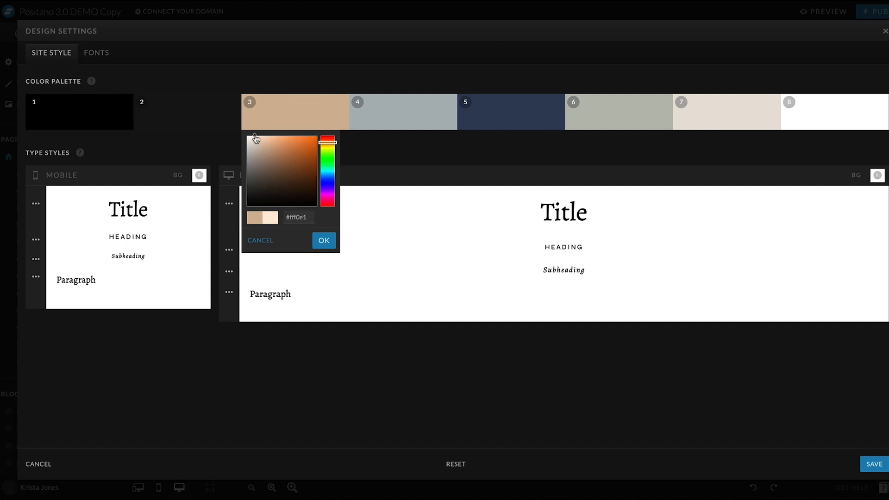
pyautogui.click(323, 240)
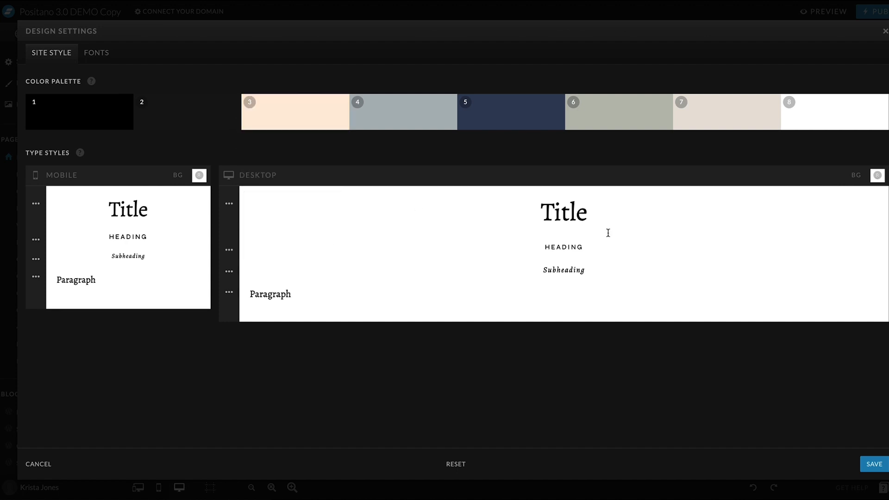
pyautogui.click(38, 464)
pyautogui.write('Ser')
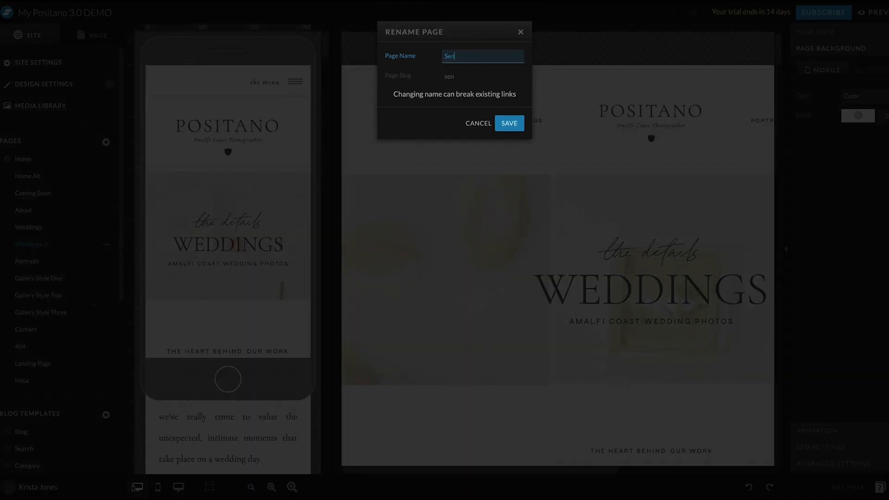
# Save 'Seniors' as the new name for the Weddings 2 page
pyautogui.click(508, 123)
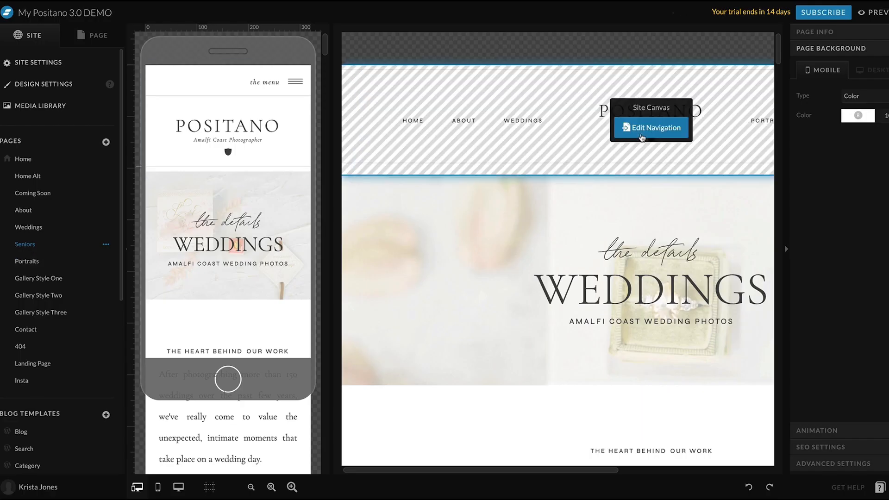
# In the shared navigation, duplicate the PORTRAITS item and retitle the copy SENIORS
pyautogui.click(651, 127)
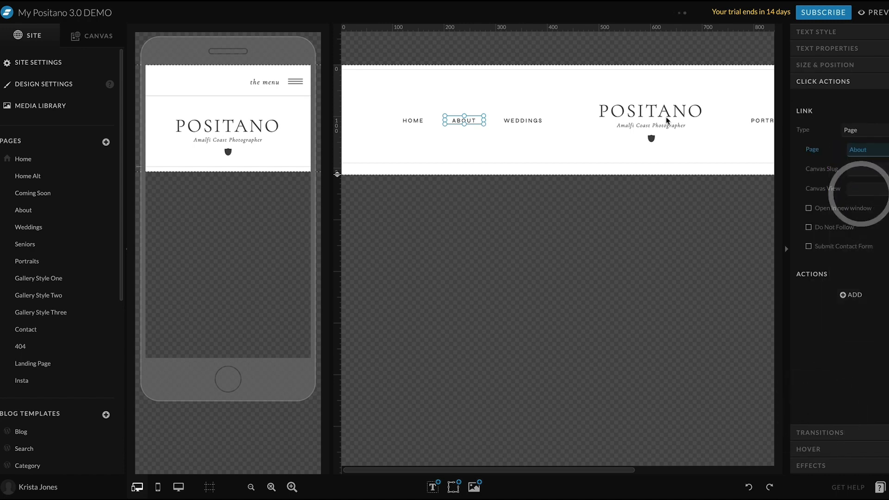
pyautogui.click(96, 35)
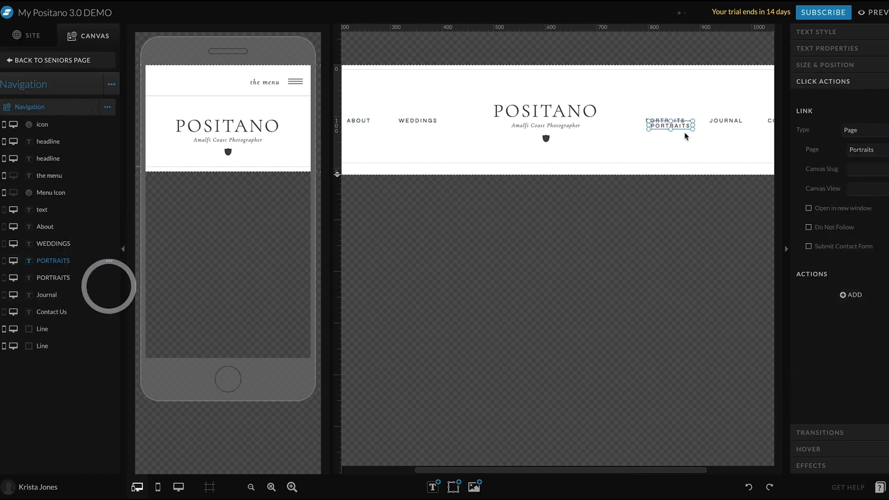
pyautogui.doubleClick(672, 124)
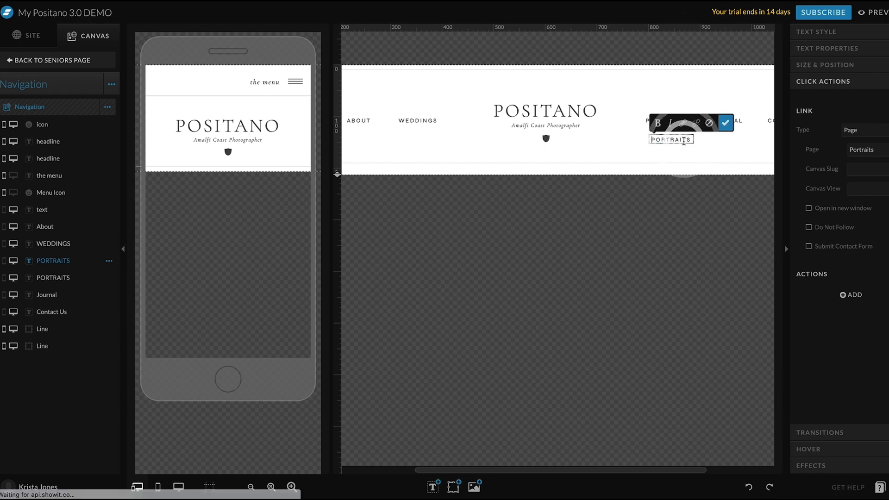
pyautogui.write('SENIORS')
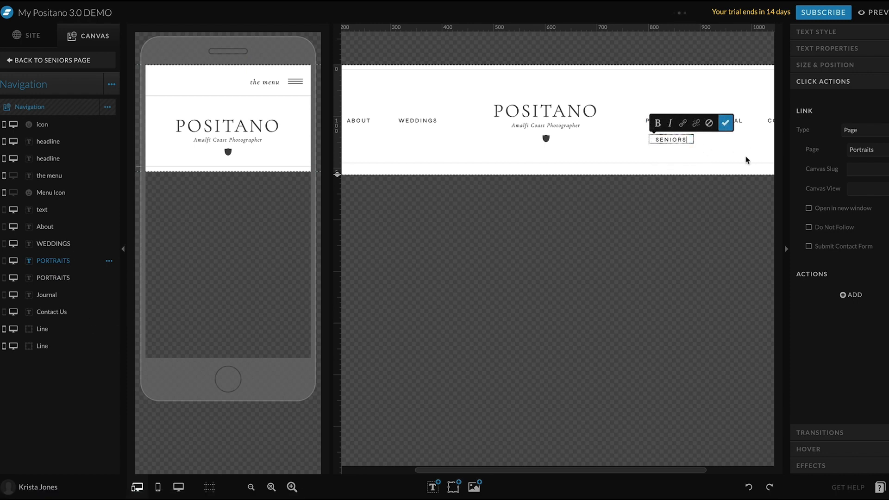
pyautogui.click(862, 149)
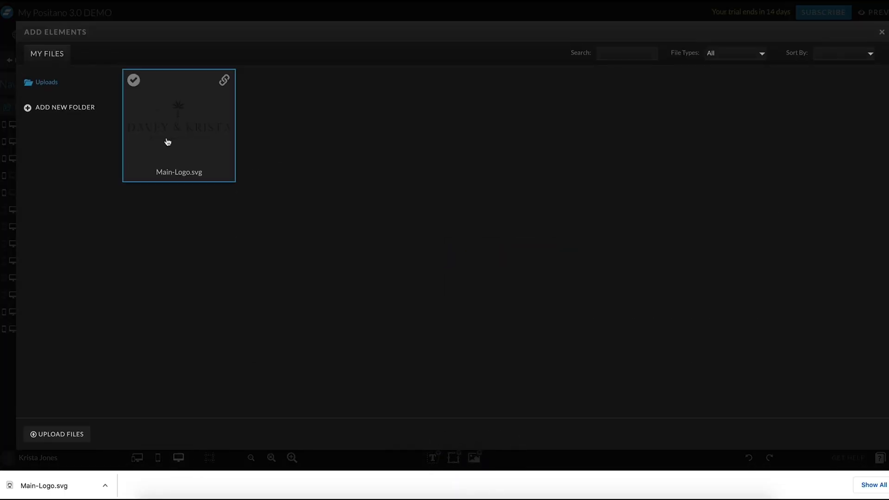
# Insert Main-Logo.svg from the Add Elements library into the design
pyautogui.click(179, 125)
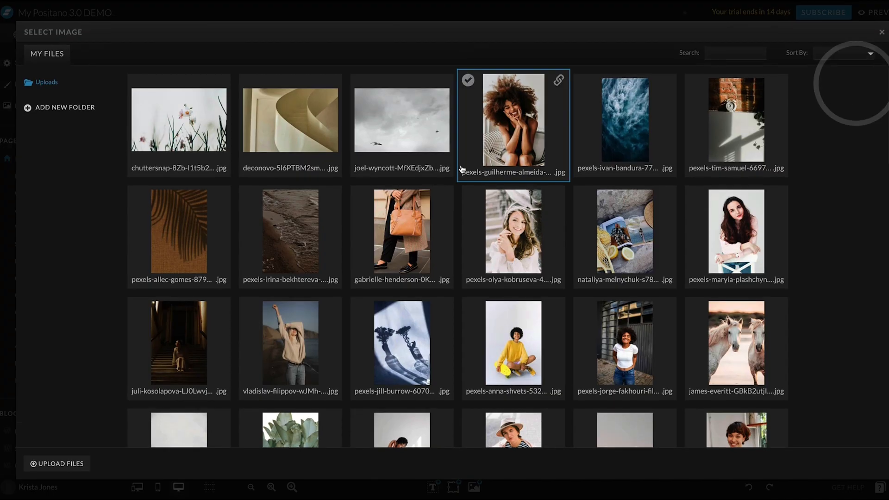
# On the About canvas, select the bride photo beside 'I'm Krista' to replace it
pyautogui.click(624, 341)
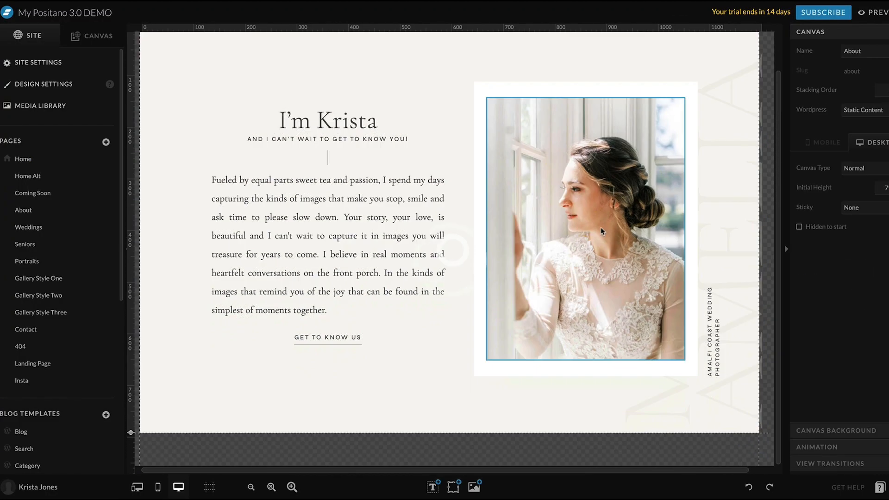
pyautogui.click(23, 159)
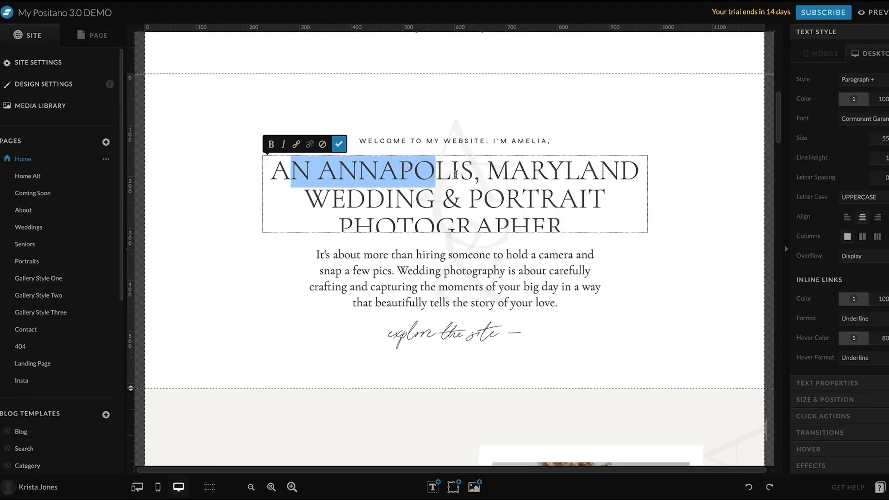
# Change the headline's location to SAN DIEGO and drag the intro paragraph beneath it
pyautogui.write('SAN WEDDING &')
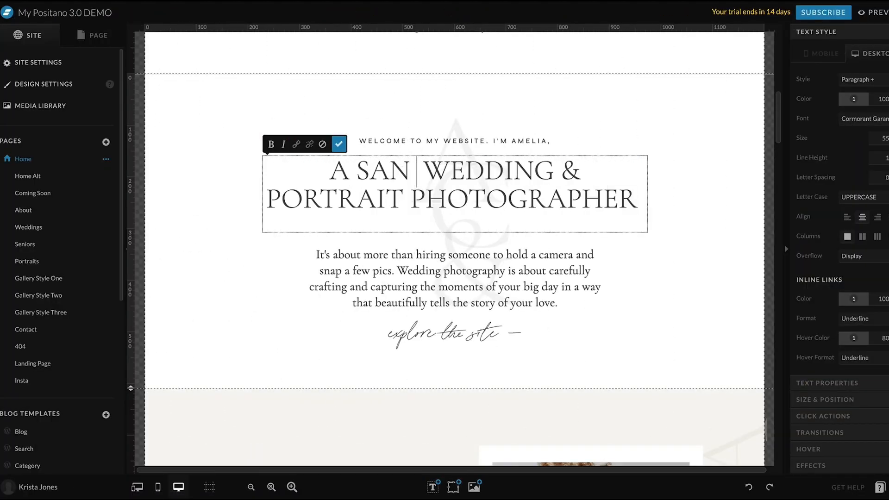
pyautogui.write('DIEGO')
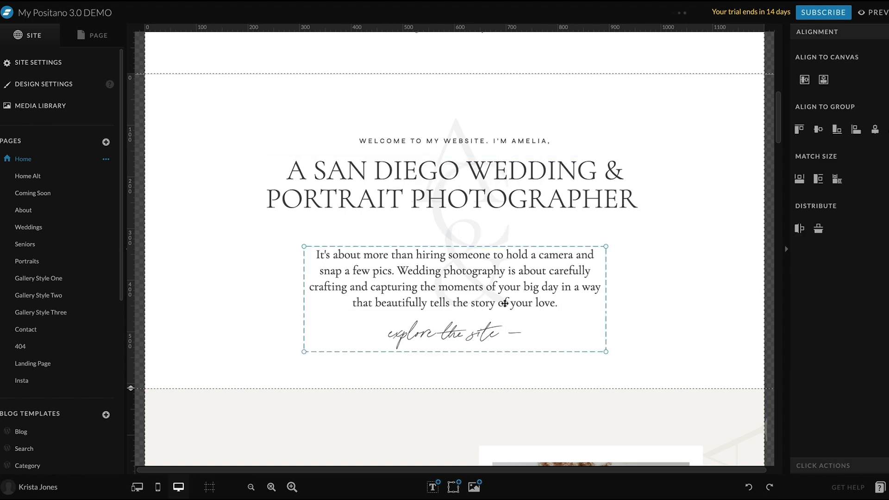
pyautogui.moveTo(454, 298); pyautogui.dragTo(454, 255)
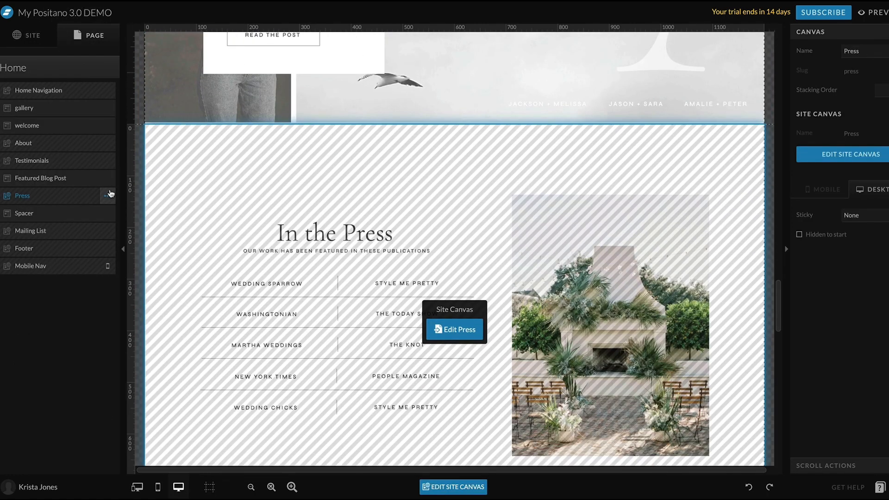
# Hide the In the Press section on the homepage and open the Blog template
pyautogui.click(109, 196)
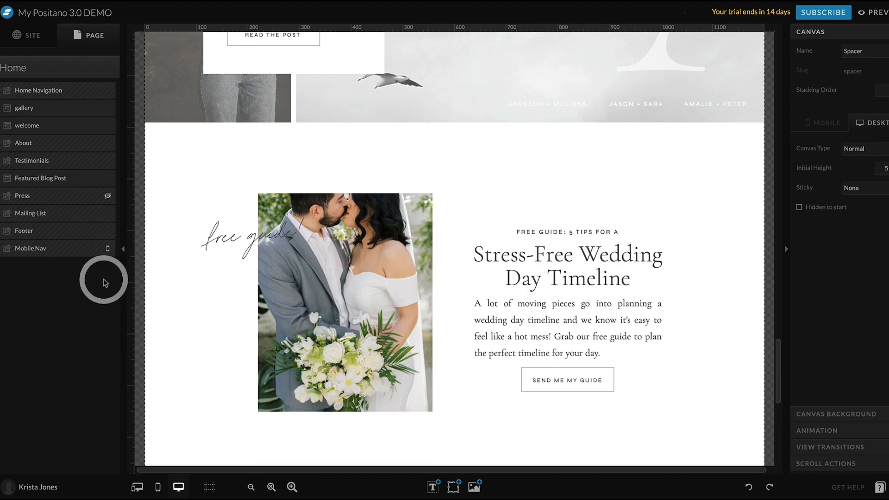
pyautogui.click(27, 35)
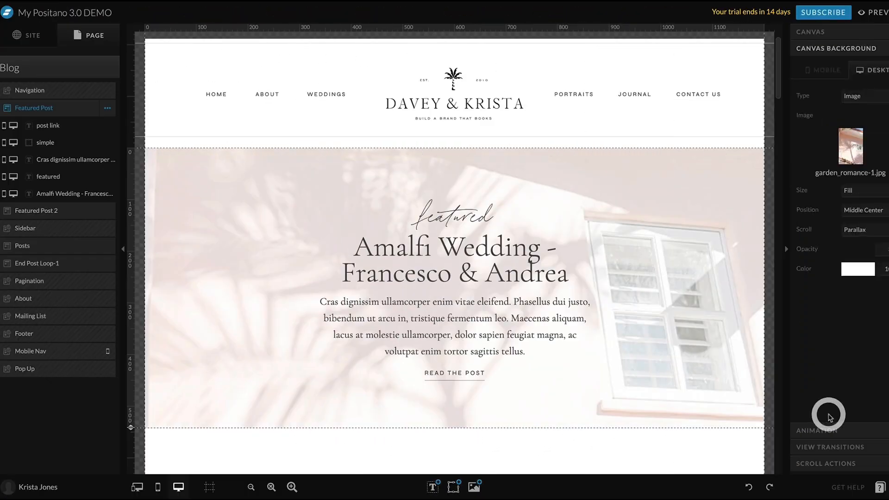
# Swap the Featured Post background photo and type 'San Diego Senior' as the heading
pyautogui.click(850, 146)
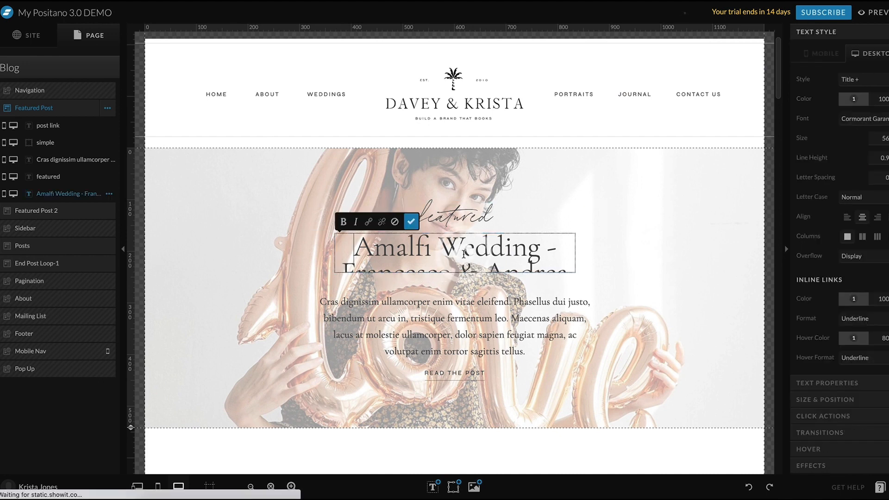
pyautogui.write('San Diego Senior')
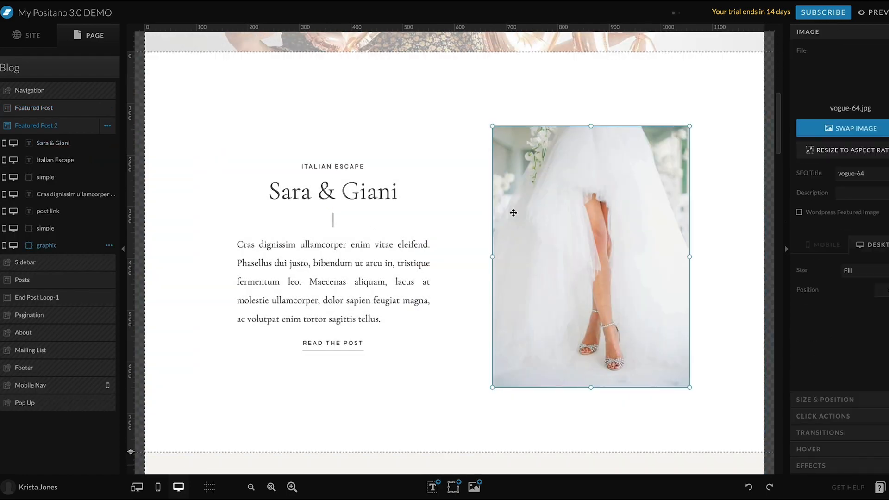
pyautogui.doubleClick(333, 191)
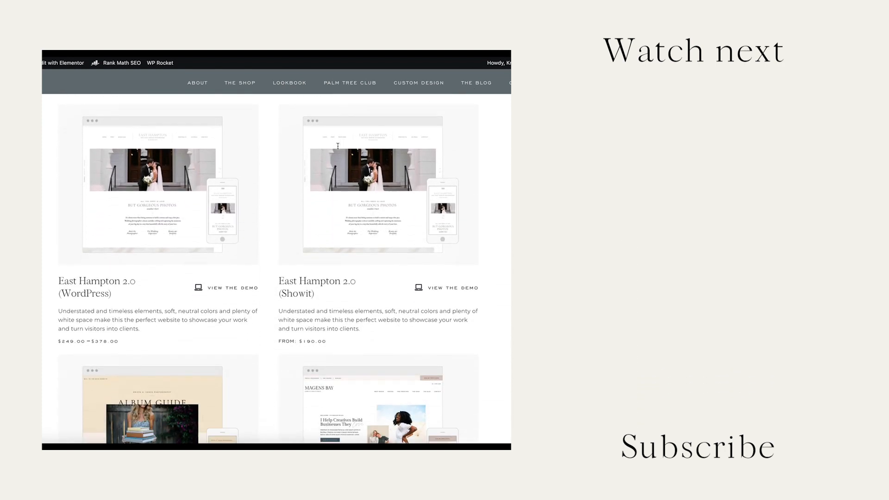
pyautogui.scroll(-3)
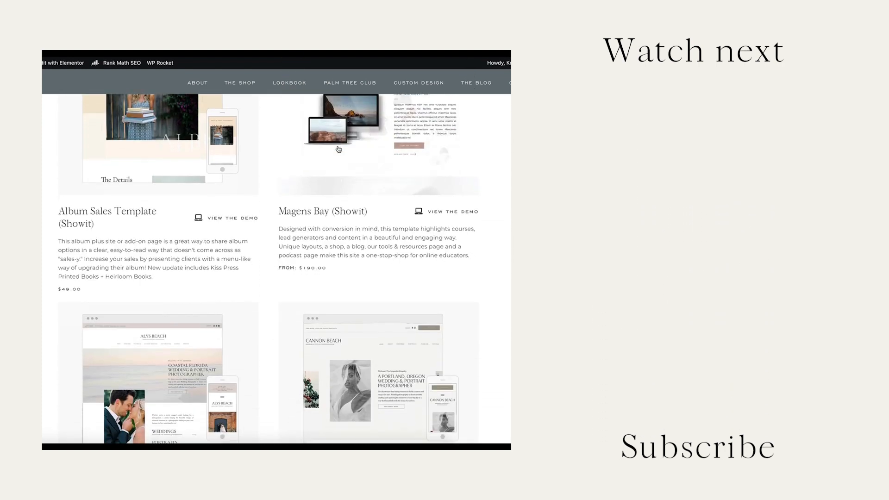
pyautogui.scroll(-3)
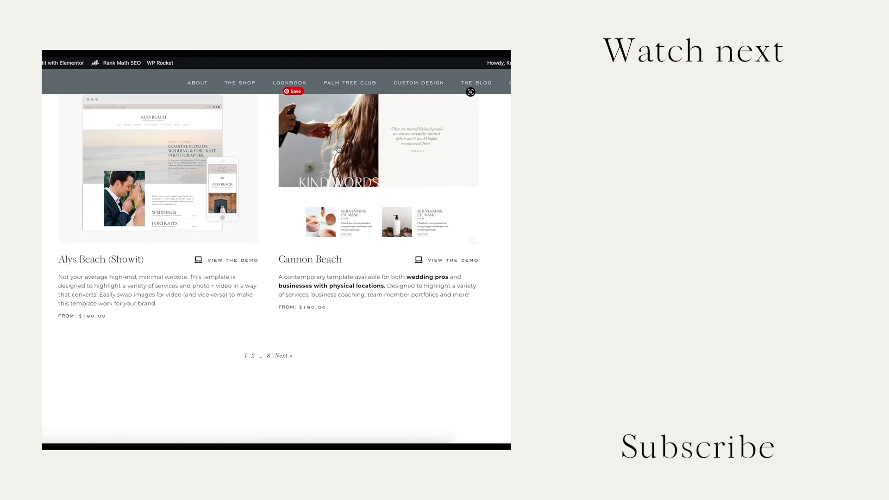